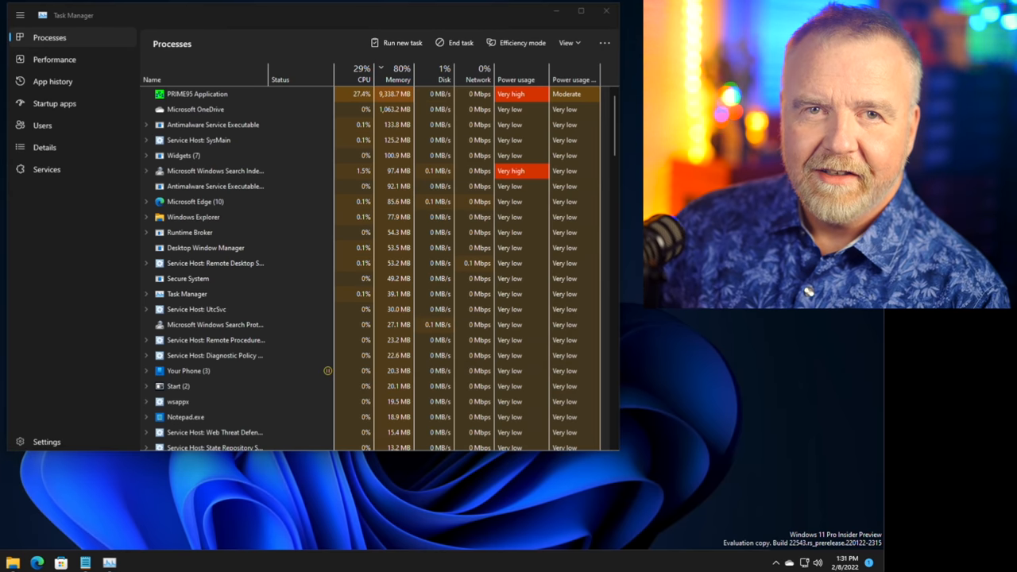
Step: Switch Task Manager from the process list to the CPU performance page
click(54, 59)
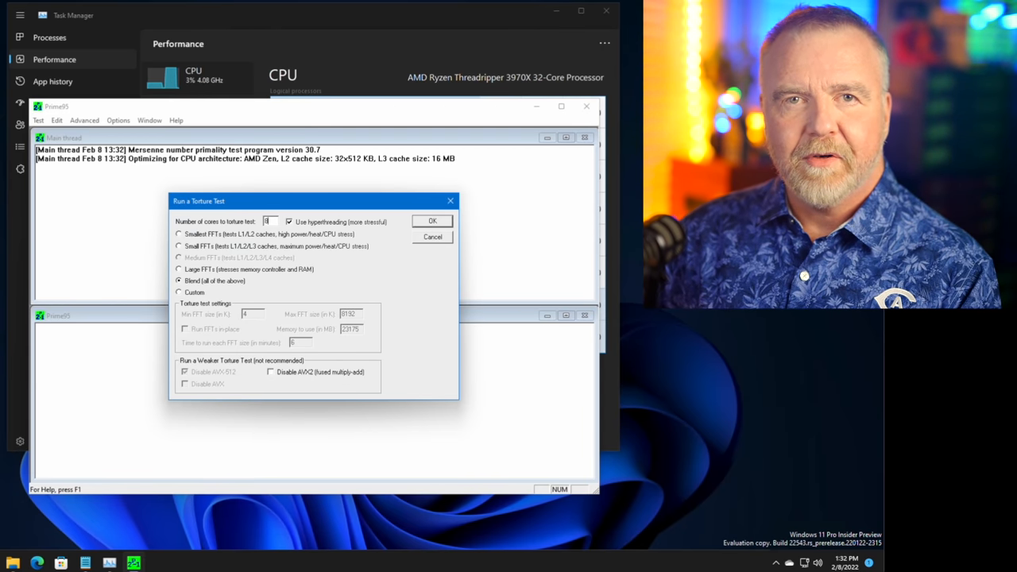
Step: Start Prime95's Blend torture test to put the processor under full load
click(432, 221)
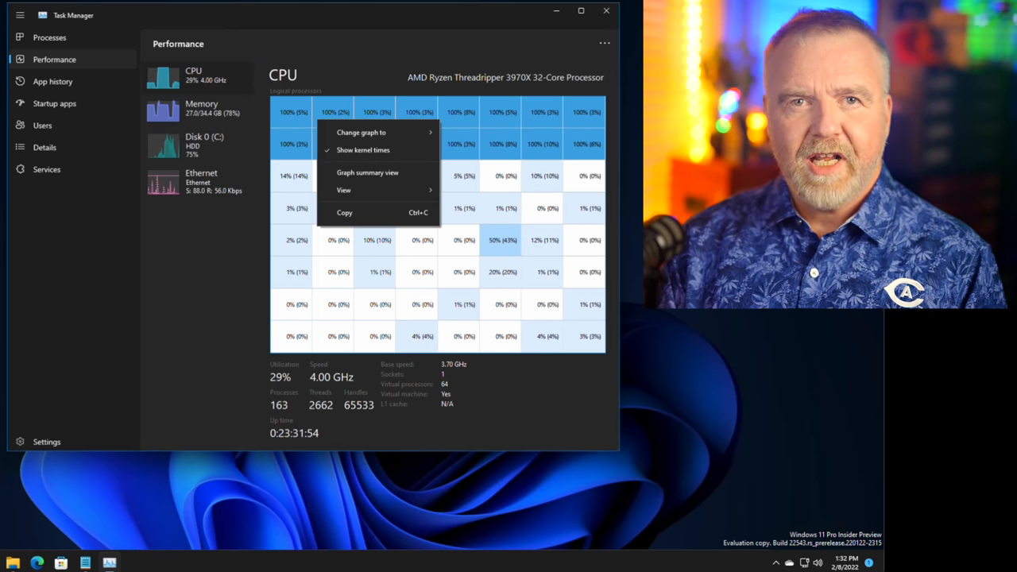
Step: Show the Memory performance page (27.1 of 34.4 GB in use)
click(367, 172)
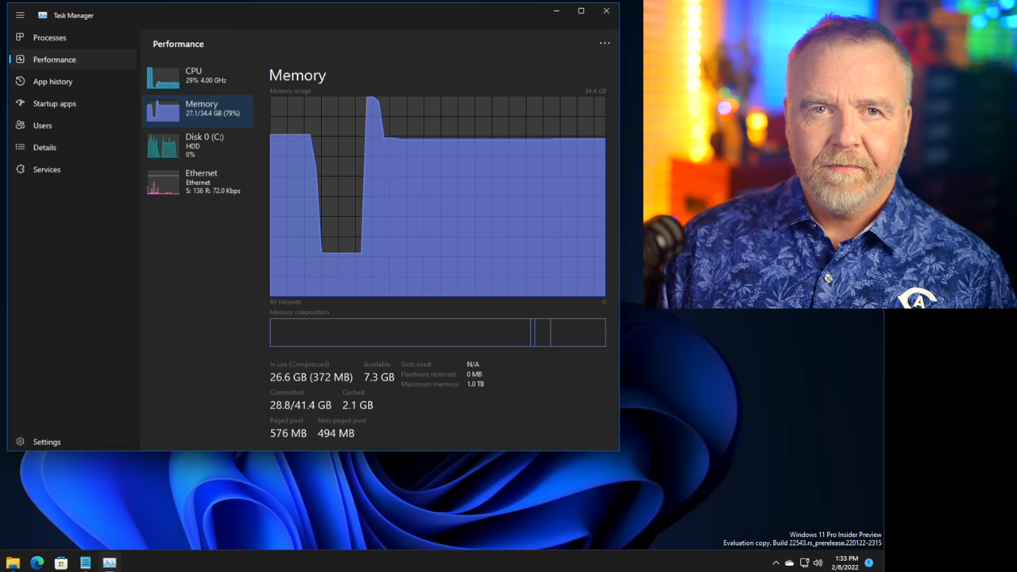
mouse_move(570, 333)
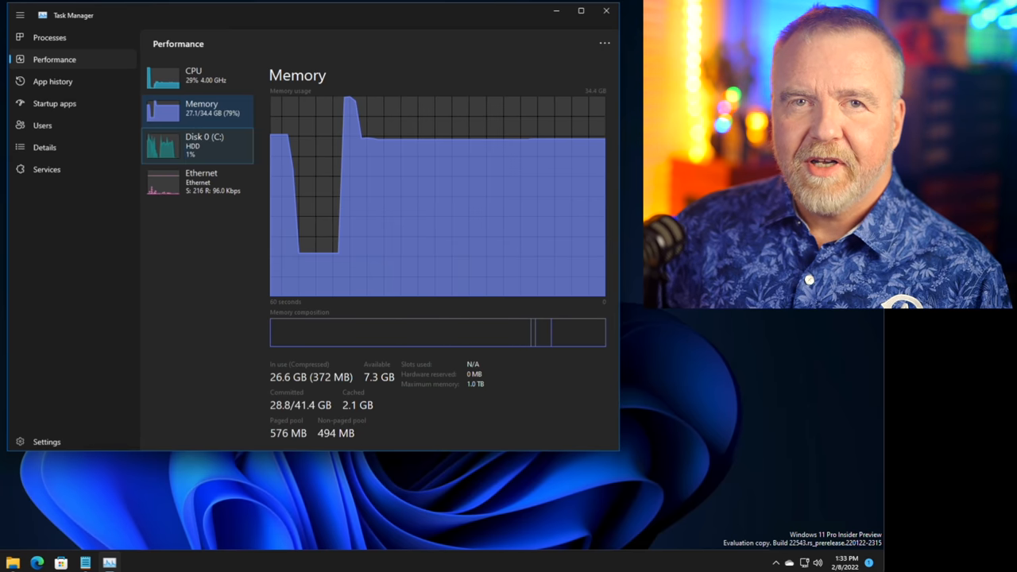
Step: View the Disk 0 (C:) activity page, then the Ethernet throughput page
click(197, 146)
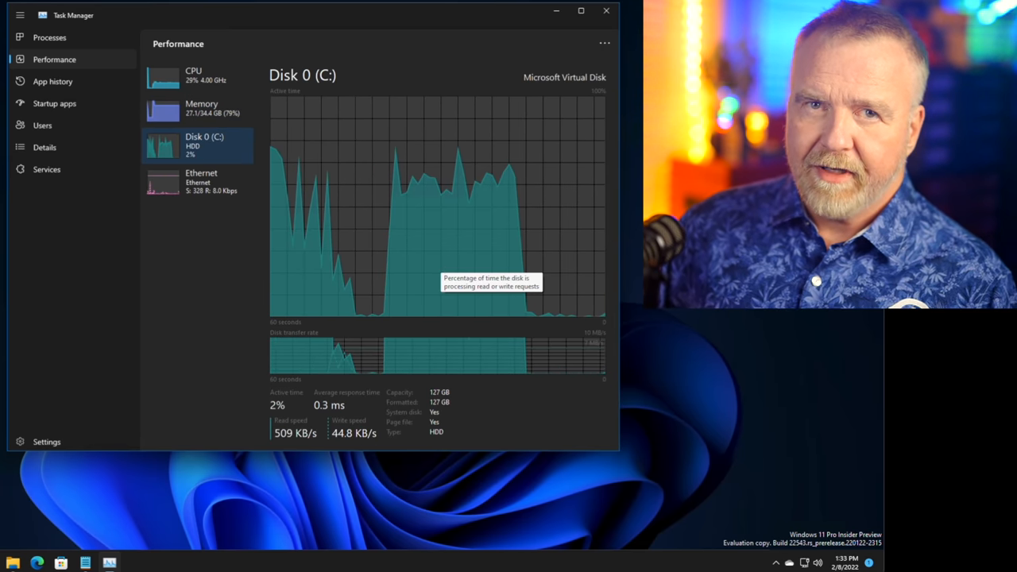
mouse_move(496, 61)
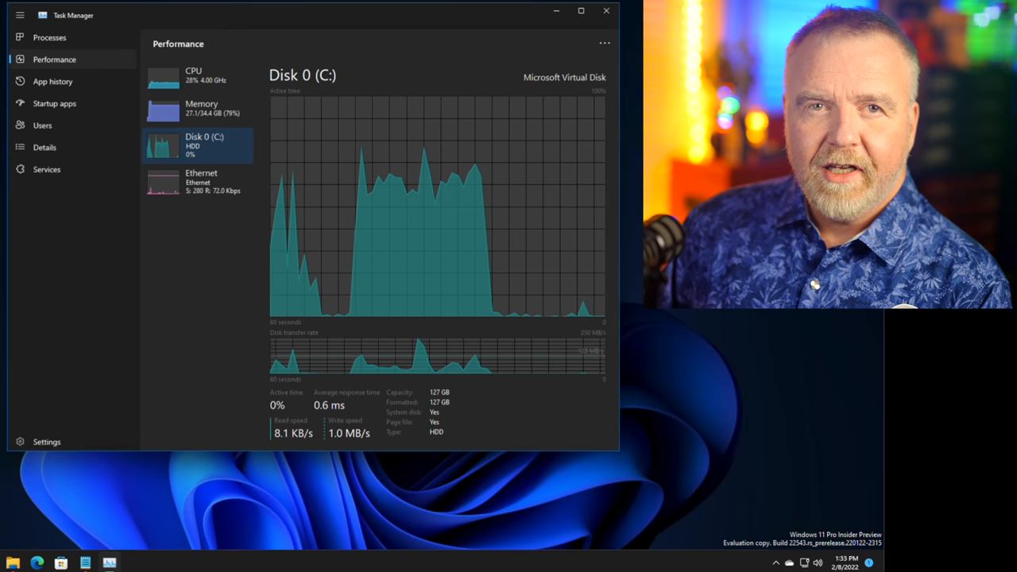
click(198, 181)
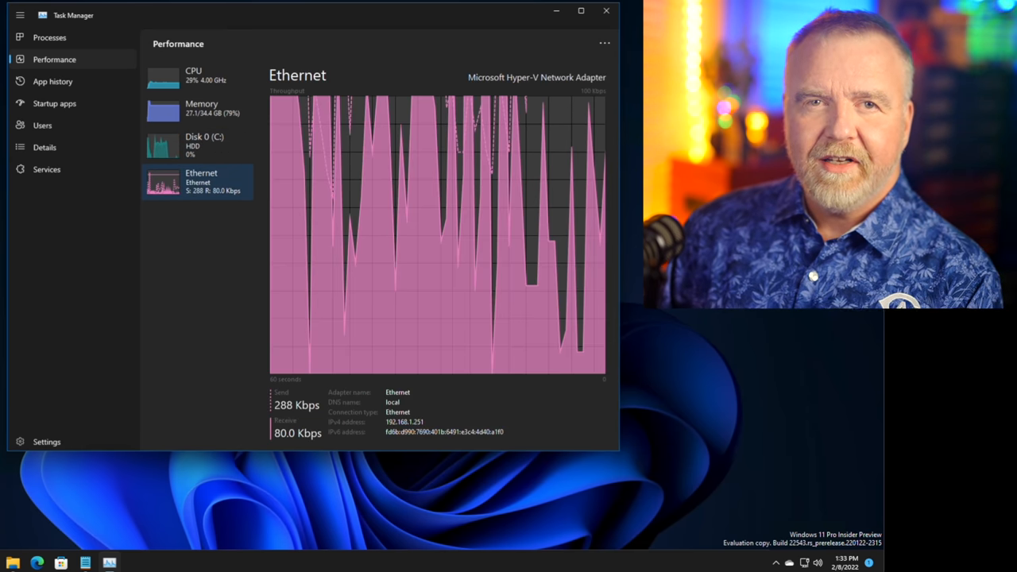